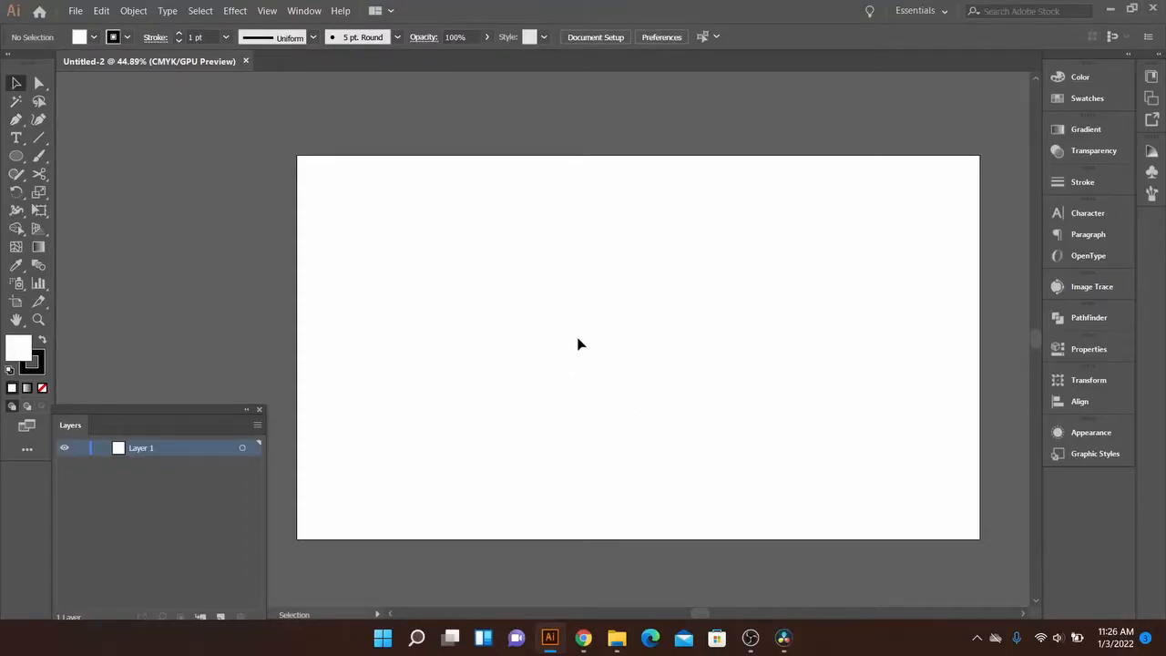
mouse_move(574, 345)
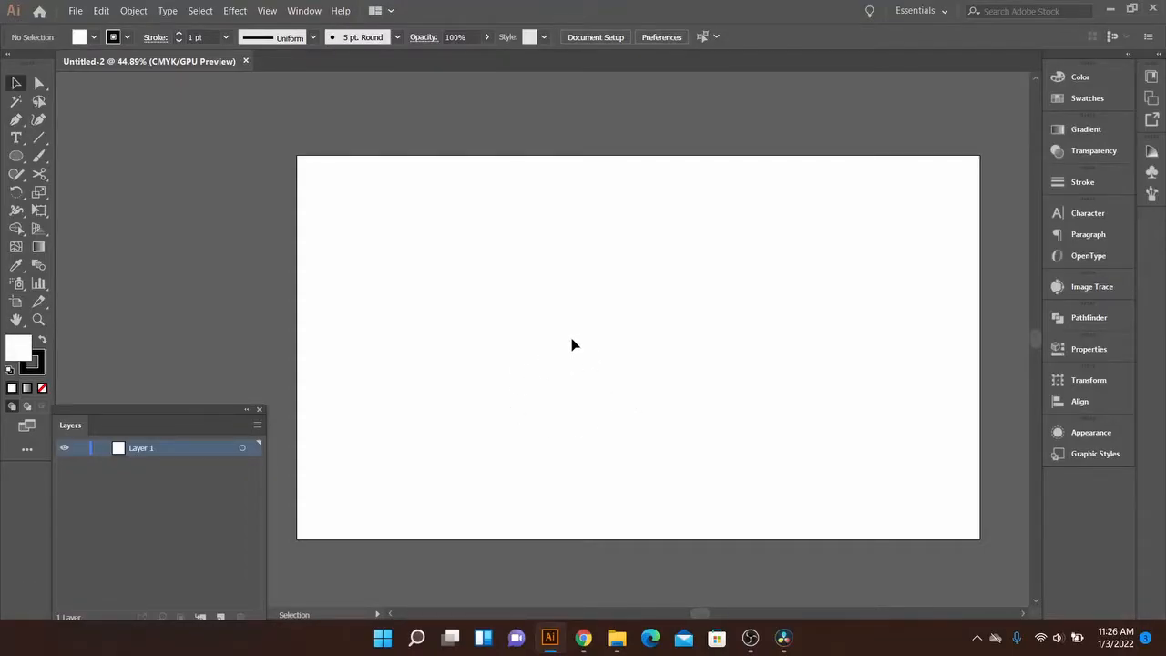
mouse_move(483, 302)
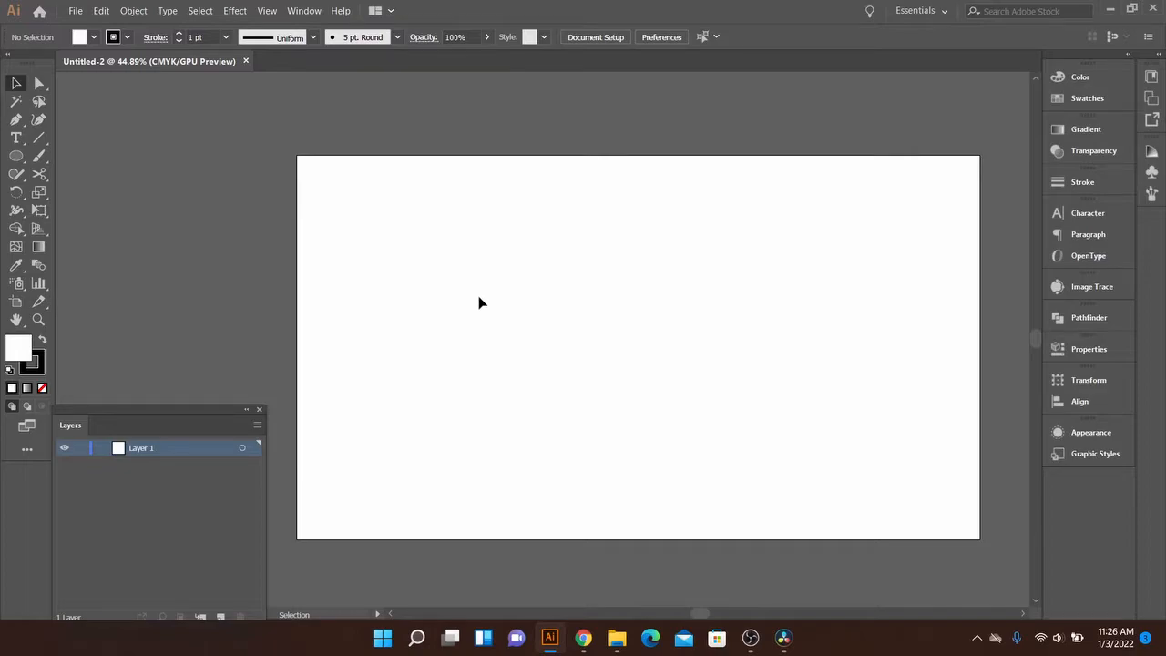
mouse_move(514, 241)
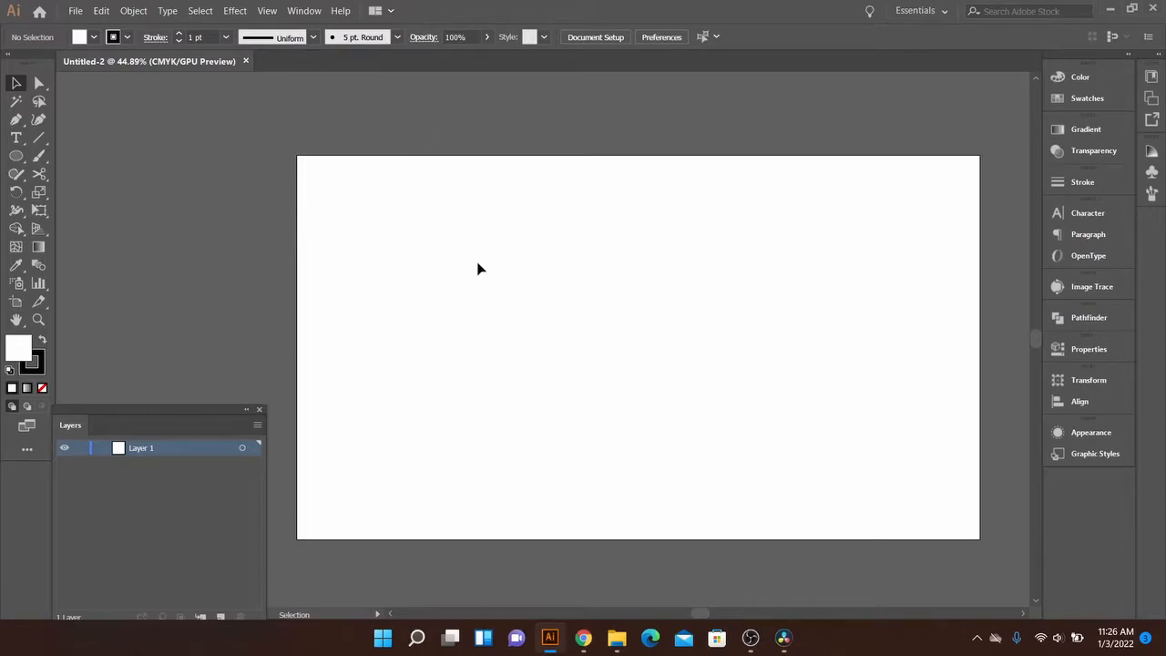
mouse_move(485, 273)
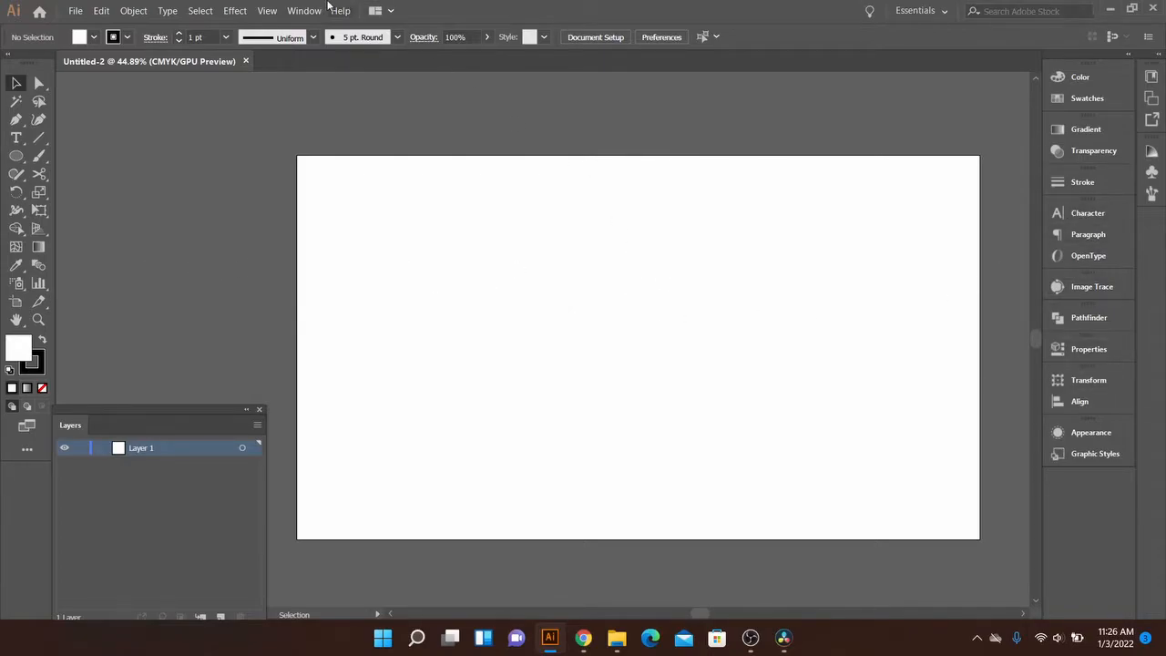
Step: Hide the Control bar from the Window menu, then check Control to show it again
left_click(302, 11)
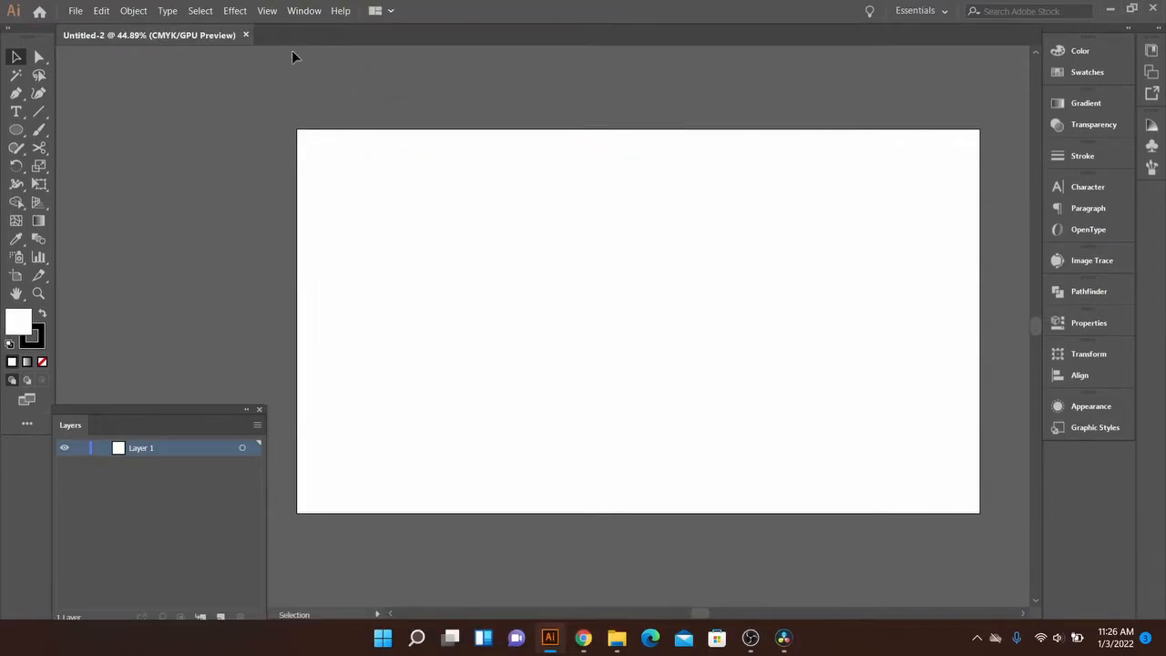
left_click(304, 11)
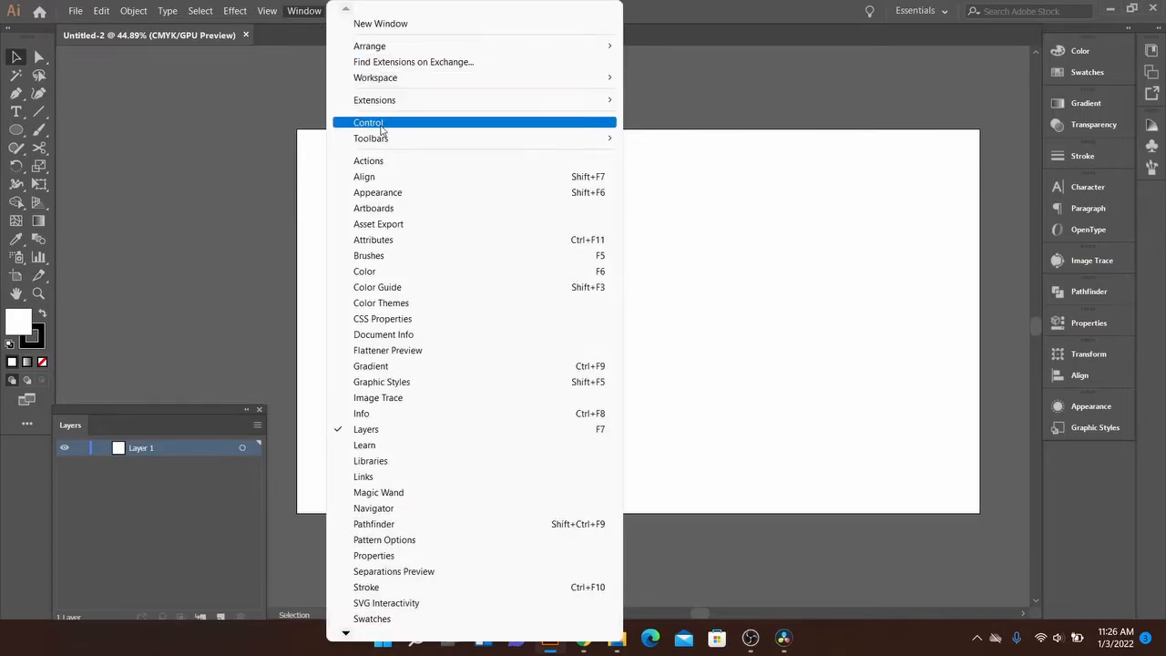
left_click(368, 122)
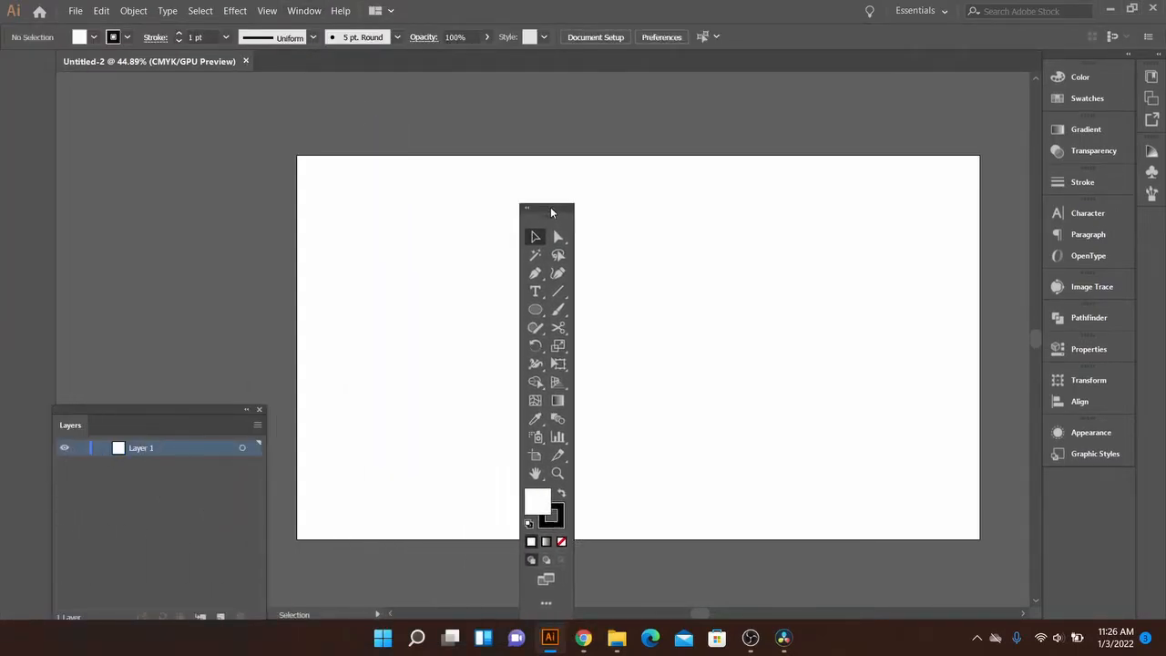
Step: Float the Tools panel, dock it left, pull it out again and close it
left_click_drag(546, 210, 481, 248)
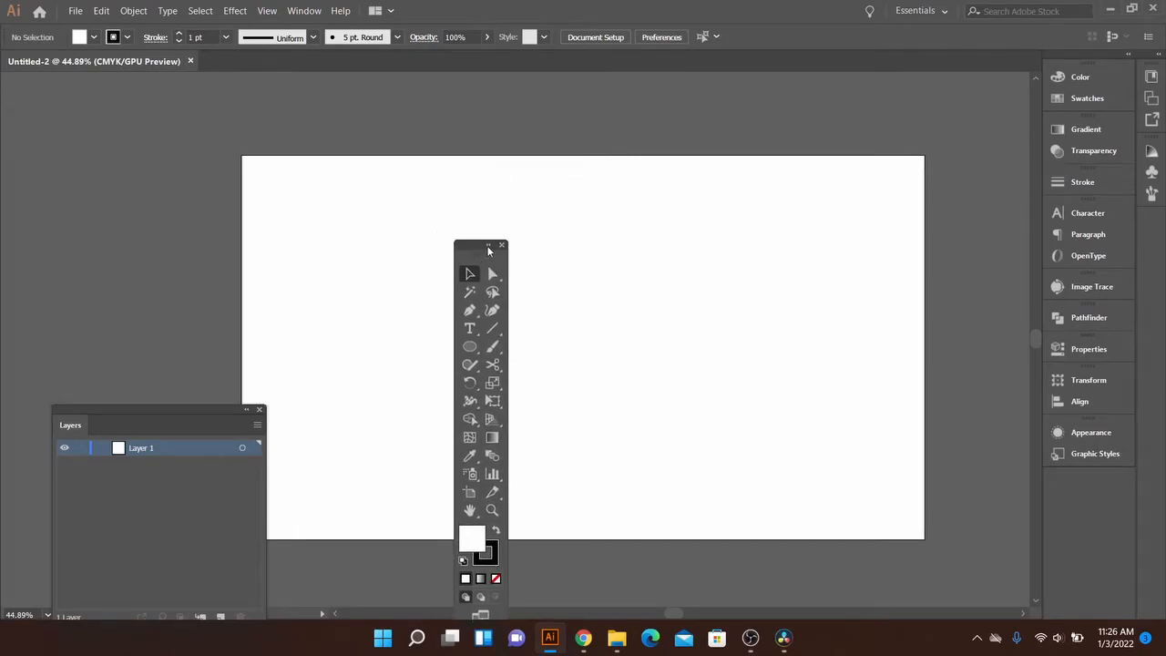
left_click_drag(481, 246, 9, 164)
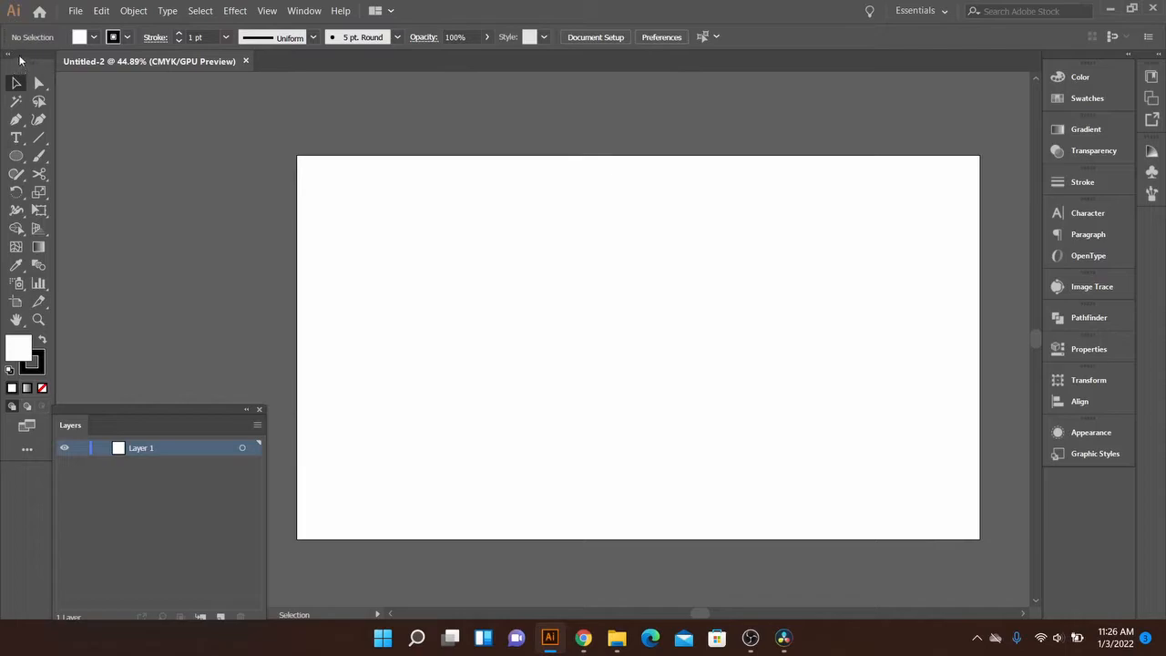
left_click_drag(26, 55, 543, 155)
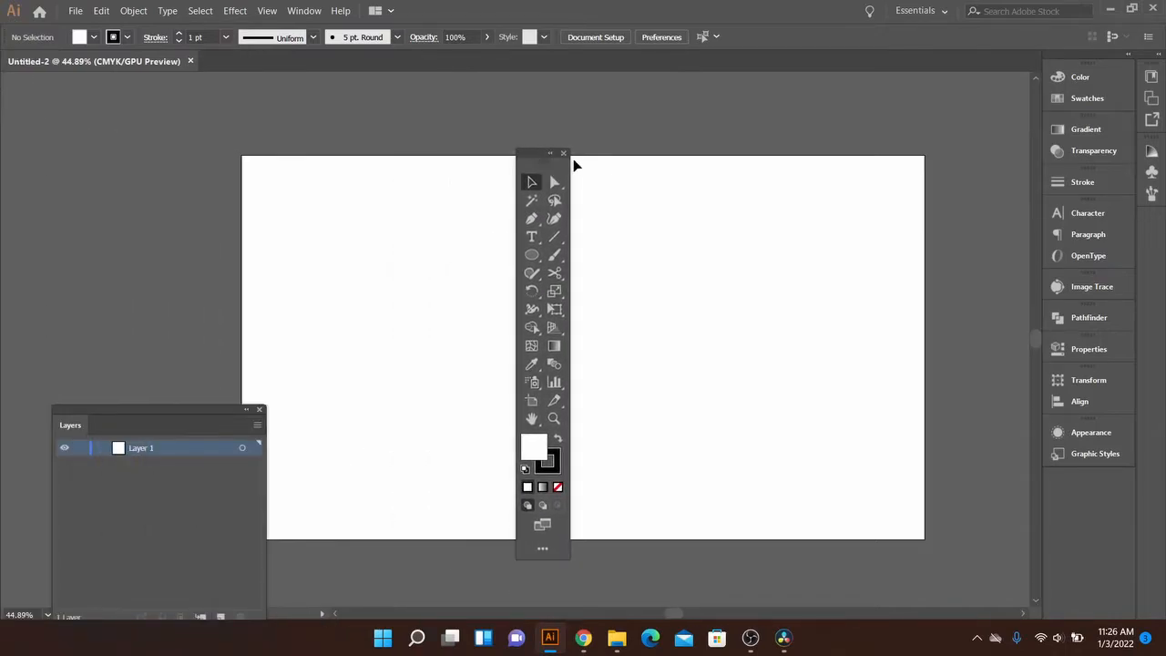
left_click(563, 153)
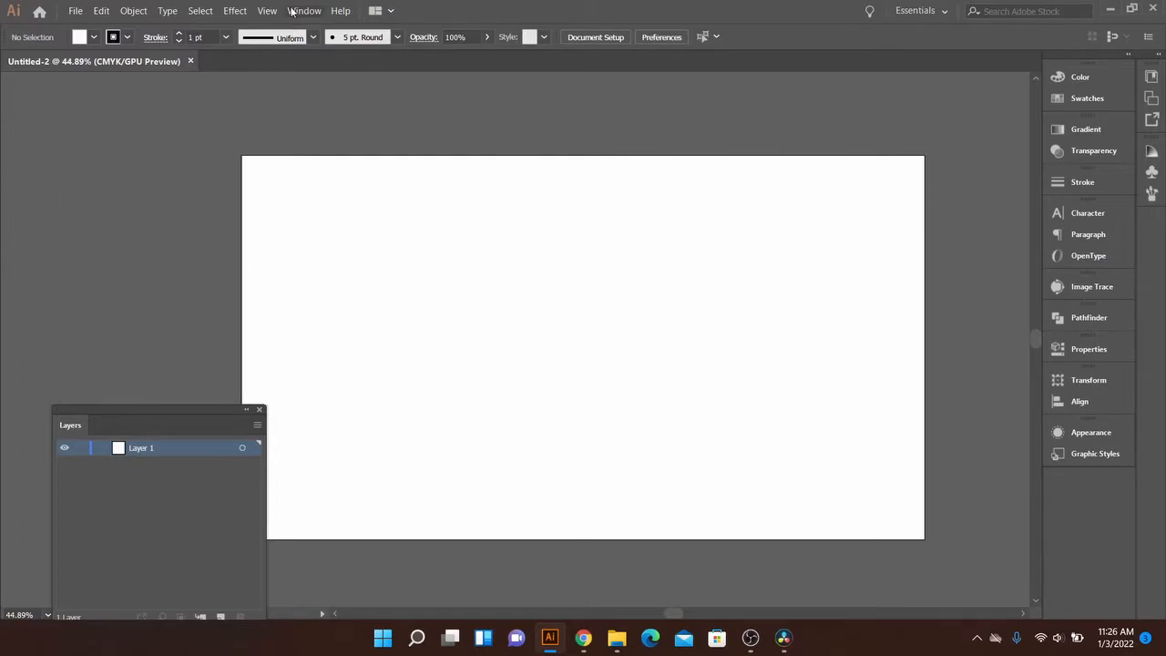
Step: Reopen the Basic toolbar from Window > Toolbars so tools dock on the left
left_click(304, 11)
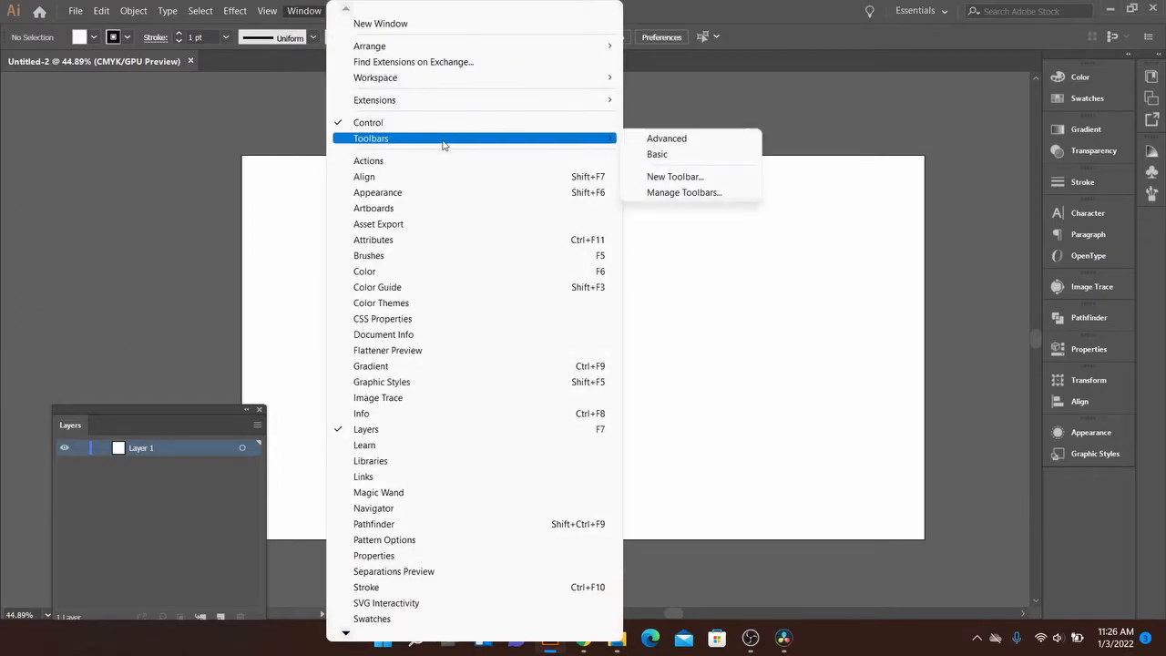
mouse_move(656, 153)
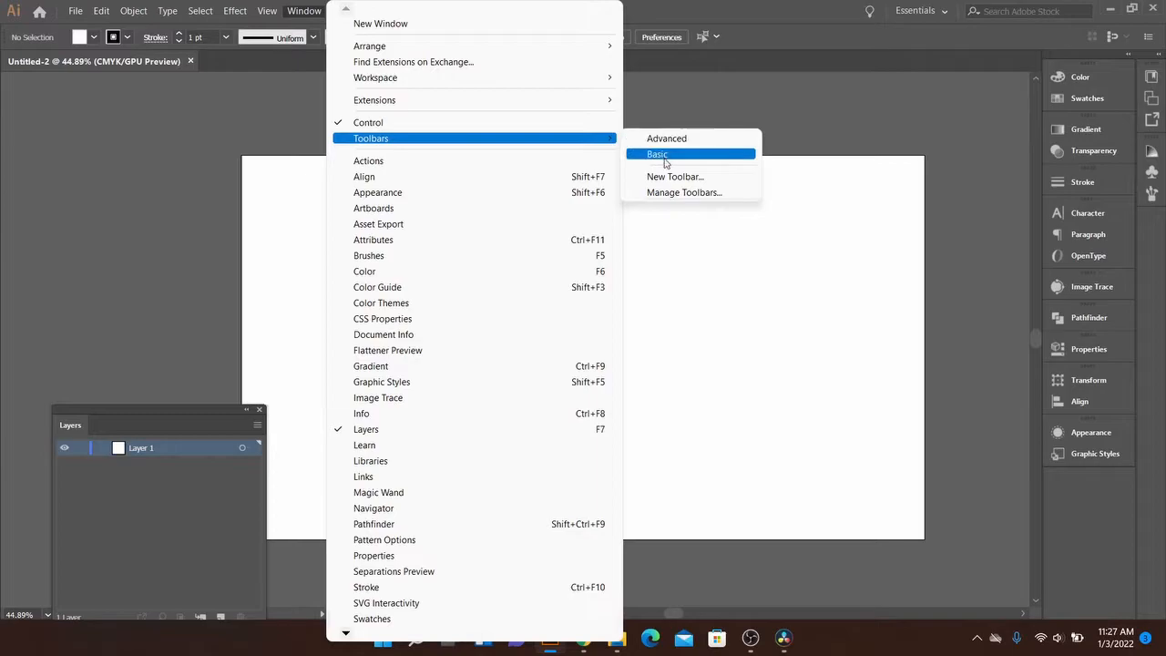
mouse_move(667, 139)
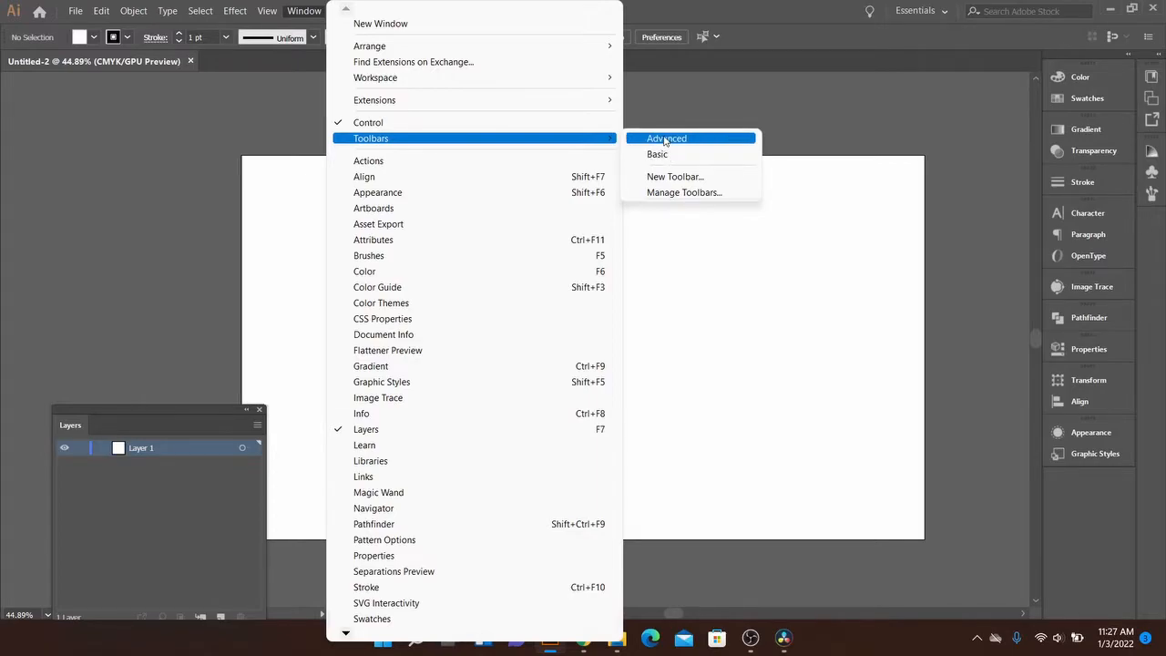
left_click(666, 138)
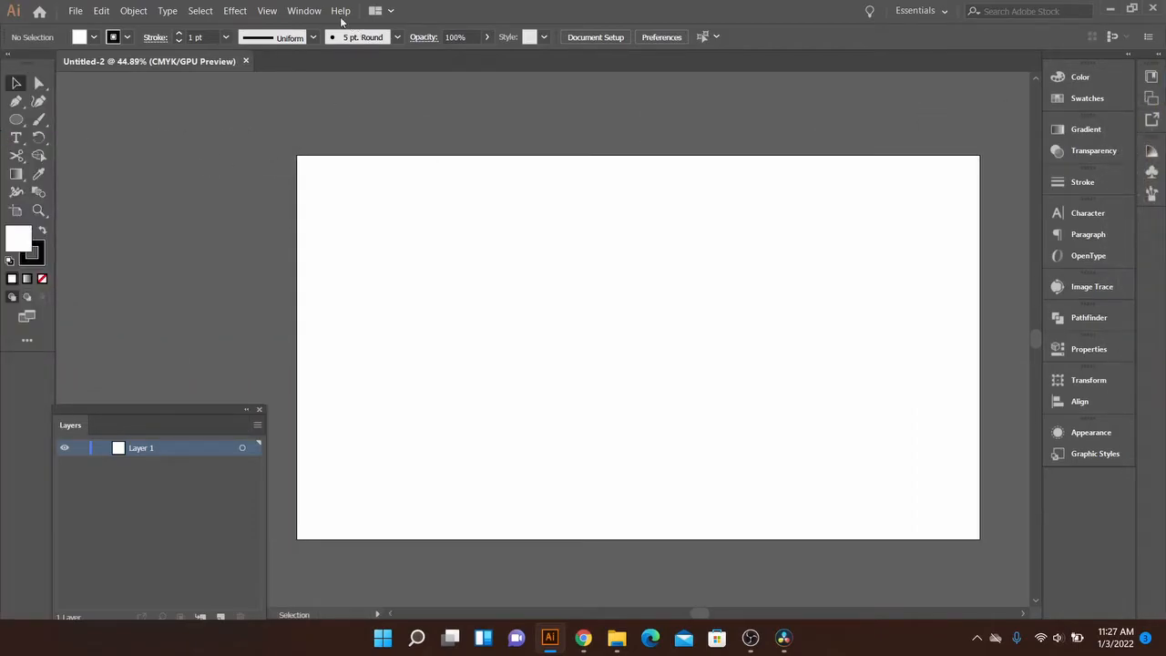
Step: Switch the left-side tools panel to the Advanced toolbar with the full tool set
left_click(304, 11)
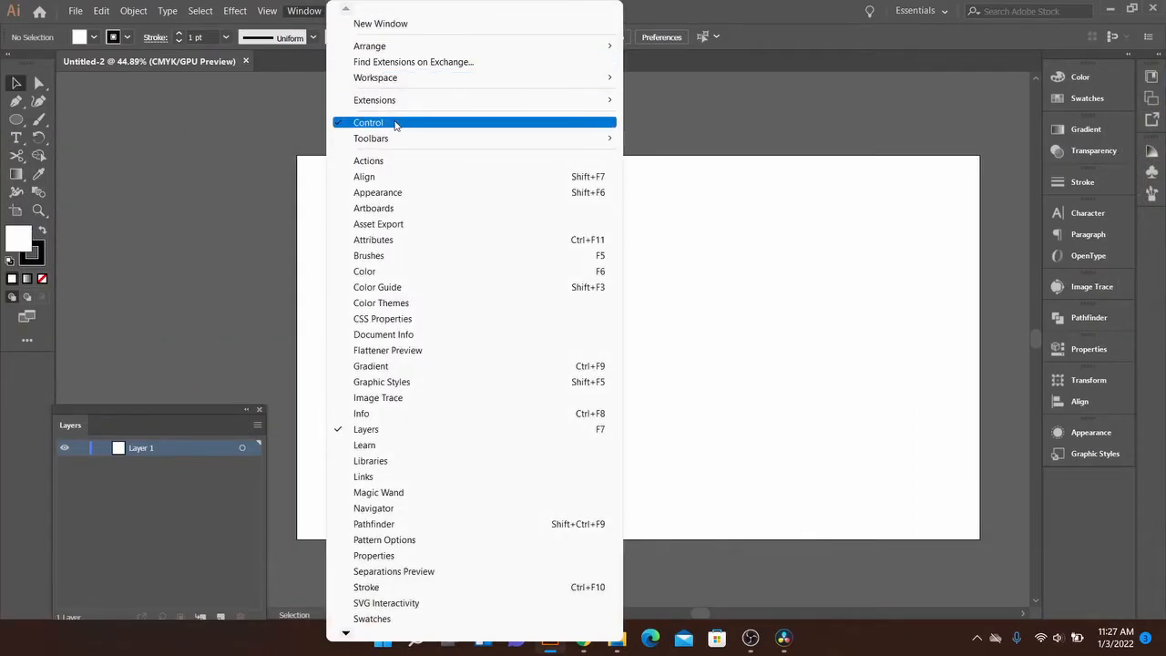
mouse_move(372, 139)
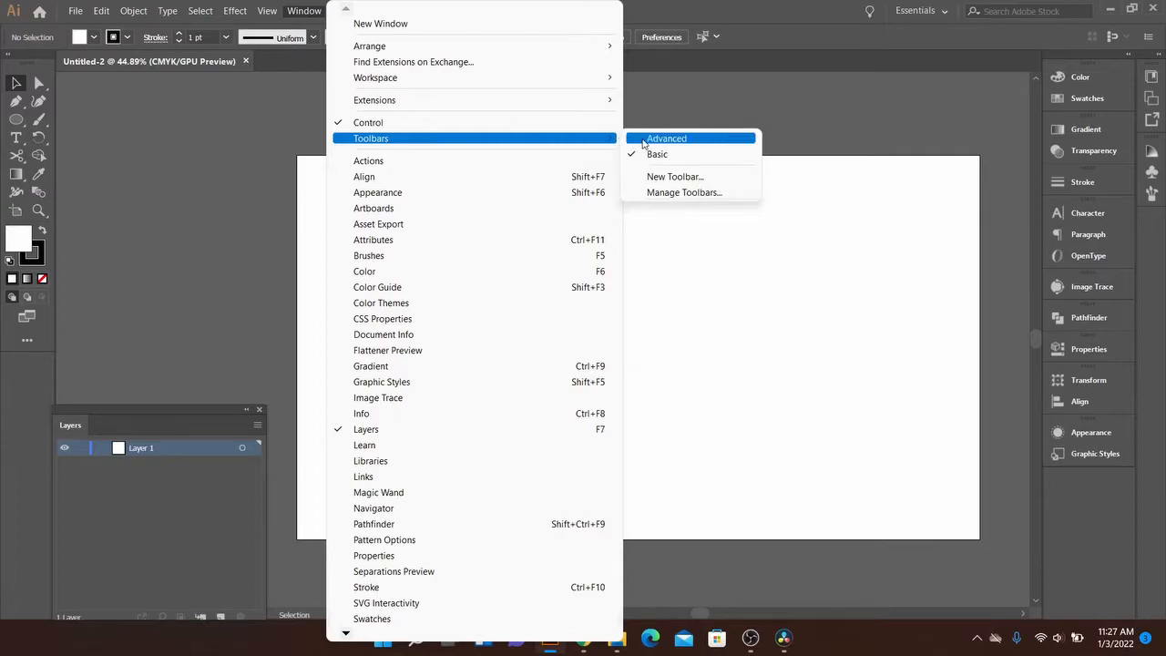
left_click(666, 138)
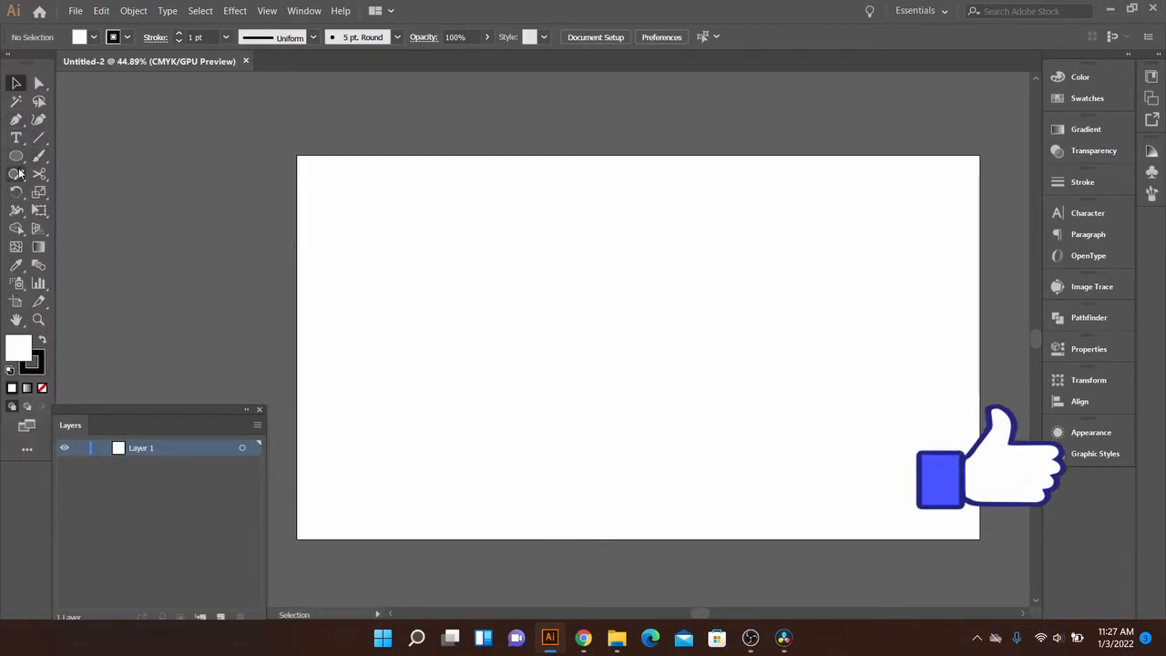
left_click(16, 175)
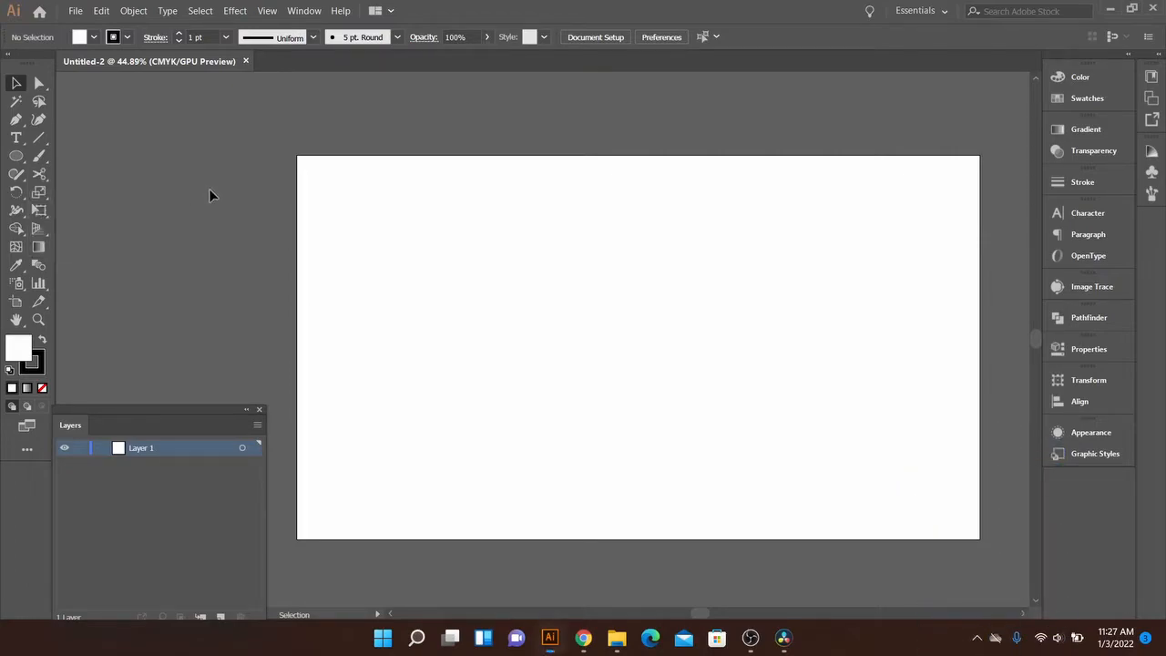
mouse_move(495, 200)
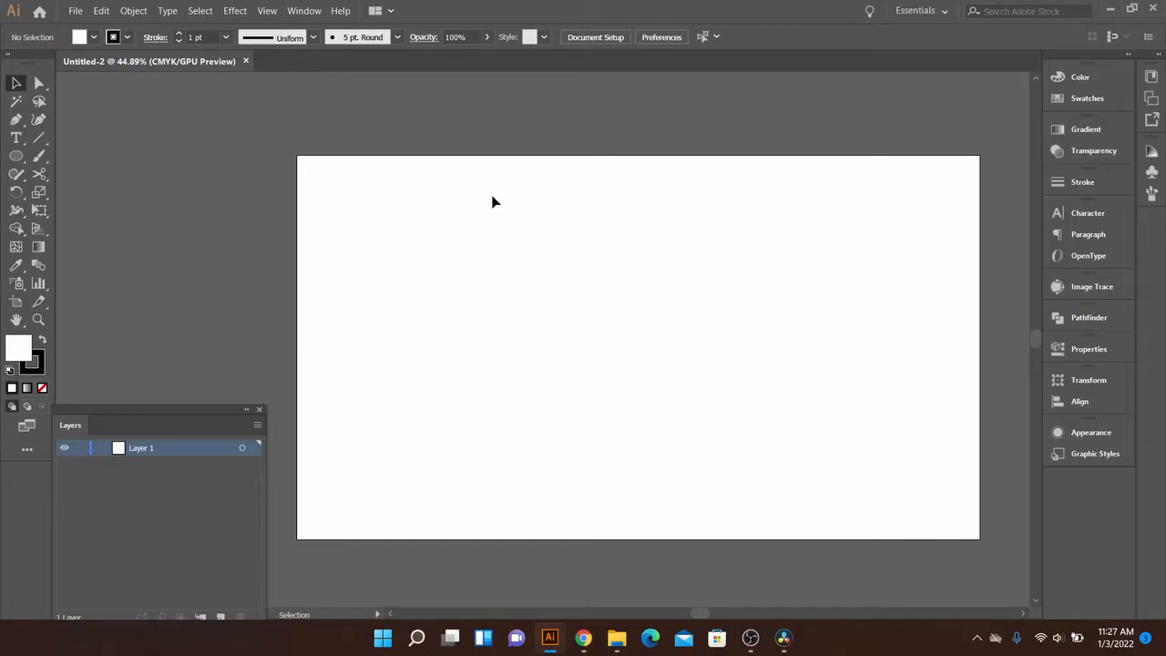
mouse_move(1009, 333)
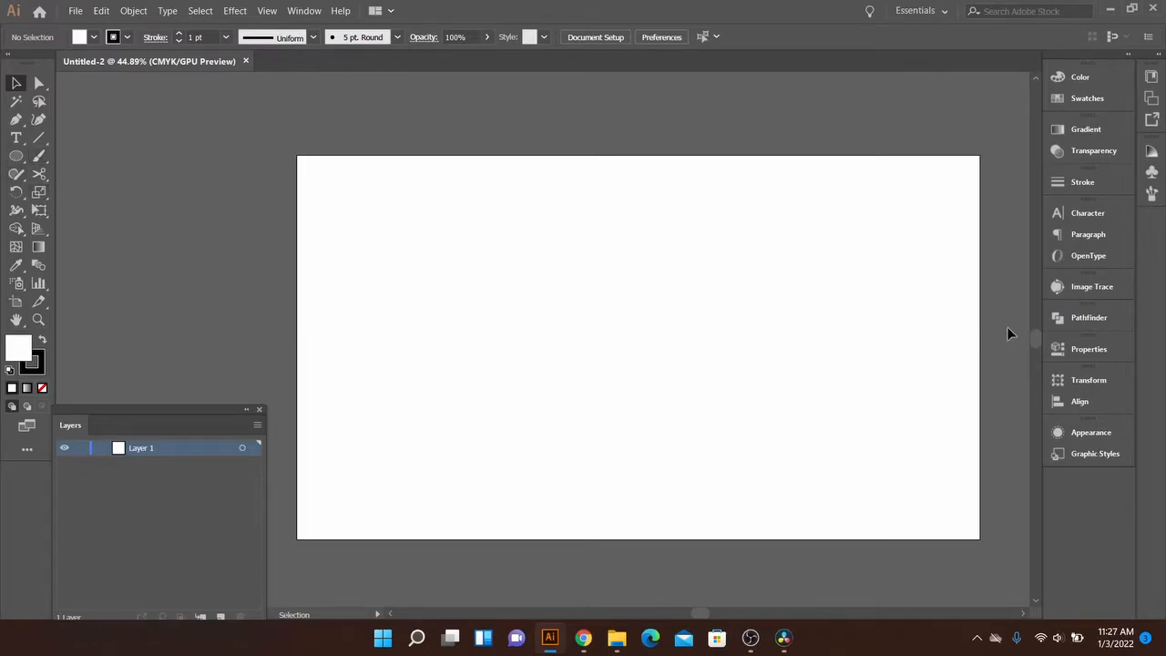
mouse_move(315, 7)
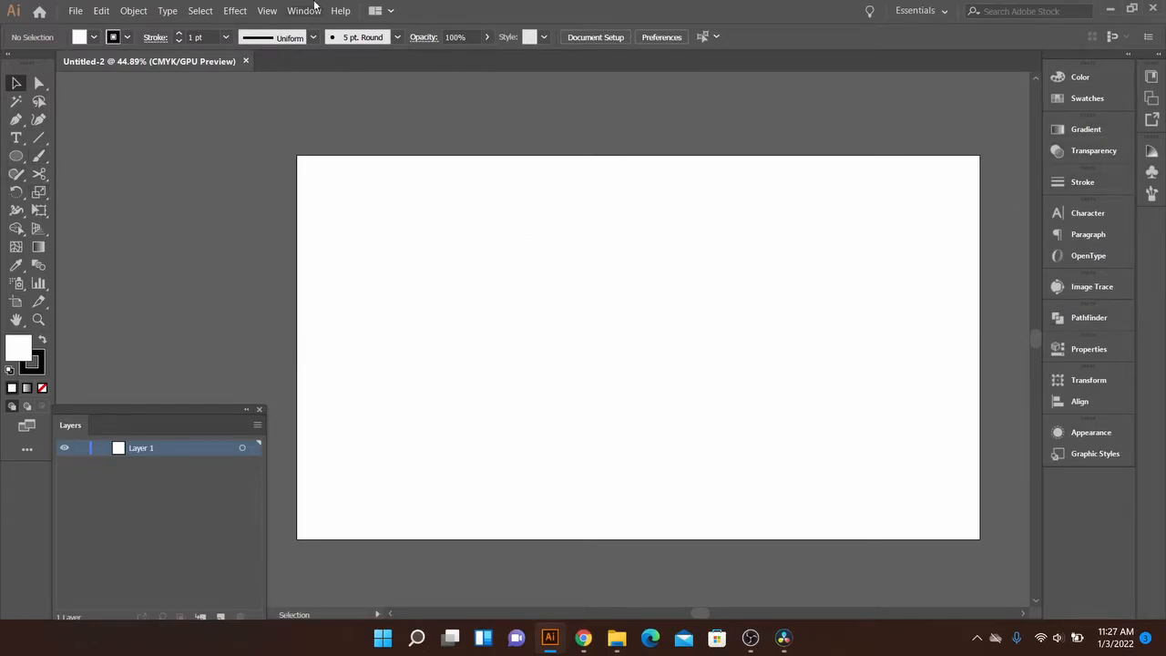
Step: Show the Brushes panel and drag its tab into the Color Guide/Symbols group
left_click(302, 11)
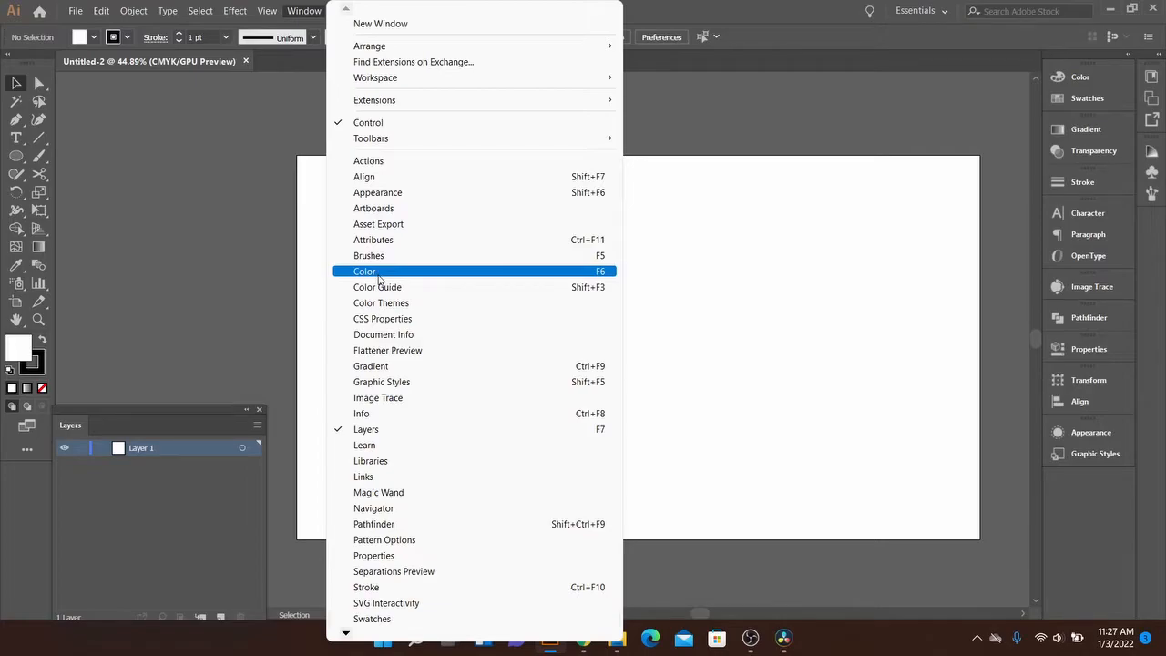
mouse_move(379, 397)
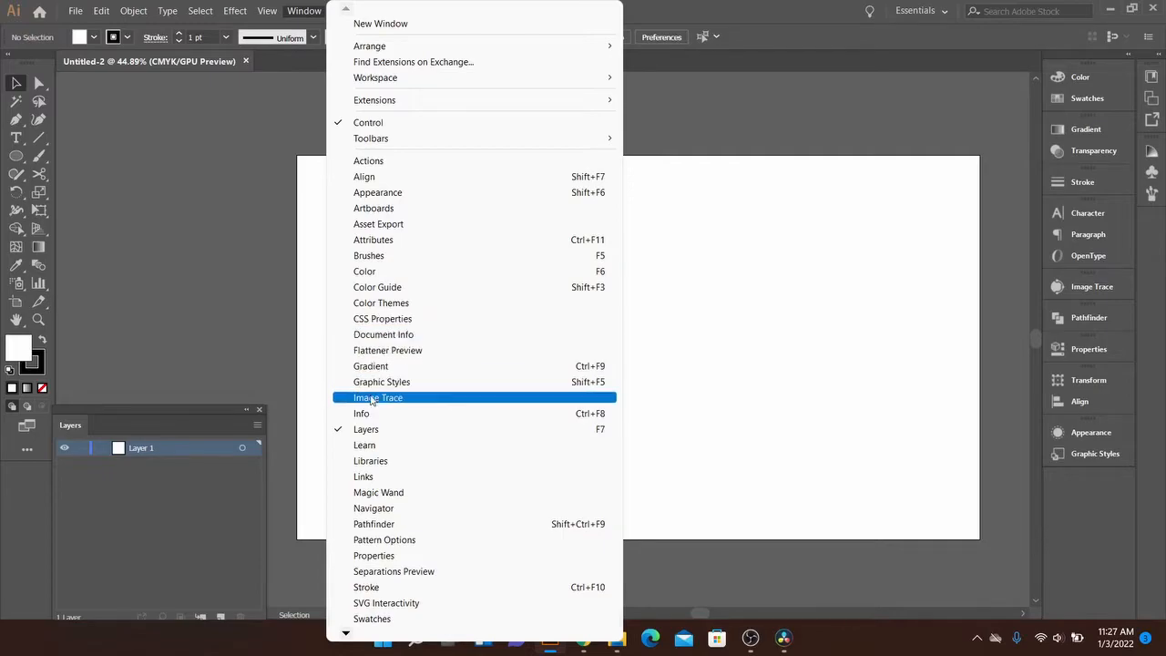
mouse_move(374, 208)
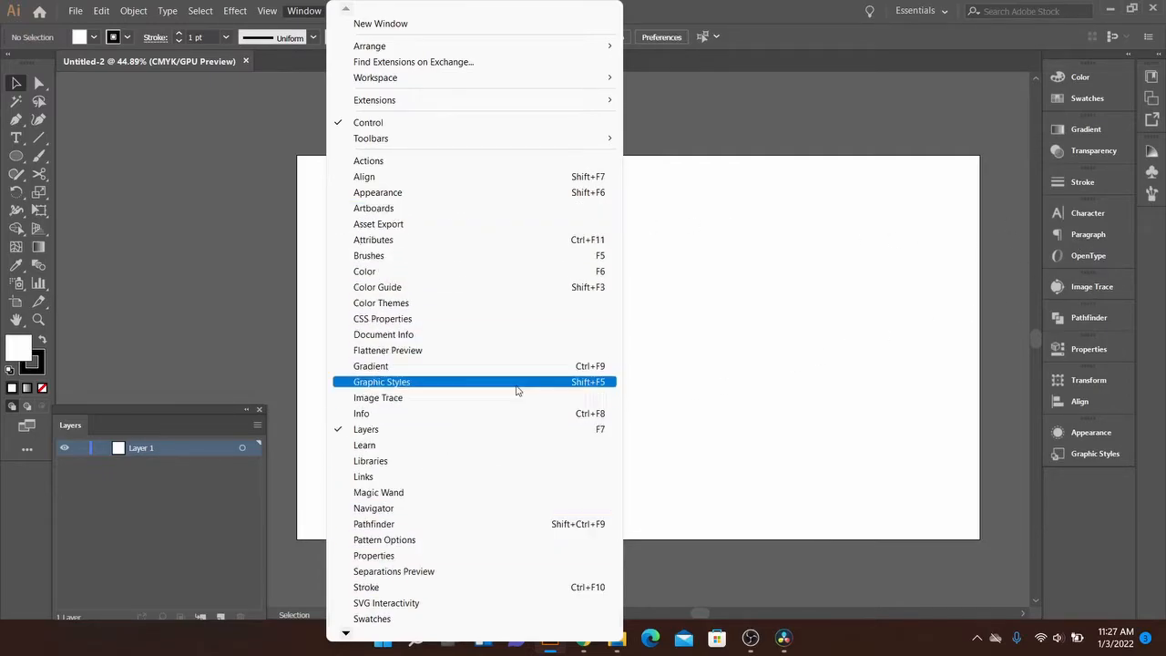
mouse_move(368, 255)
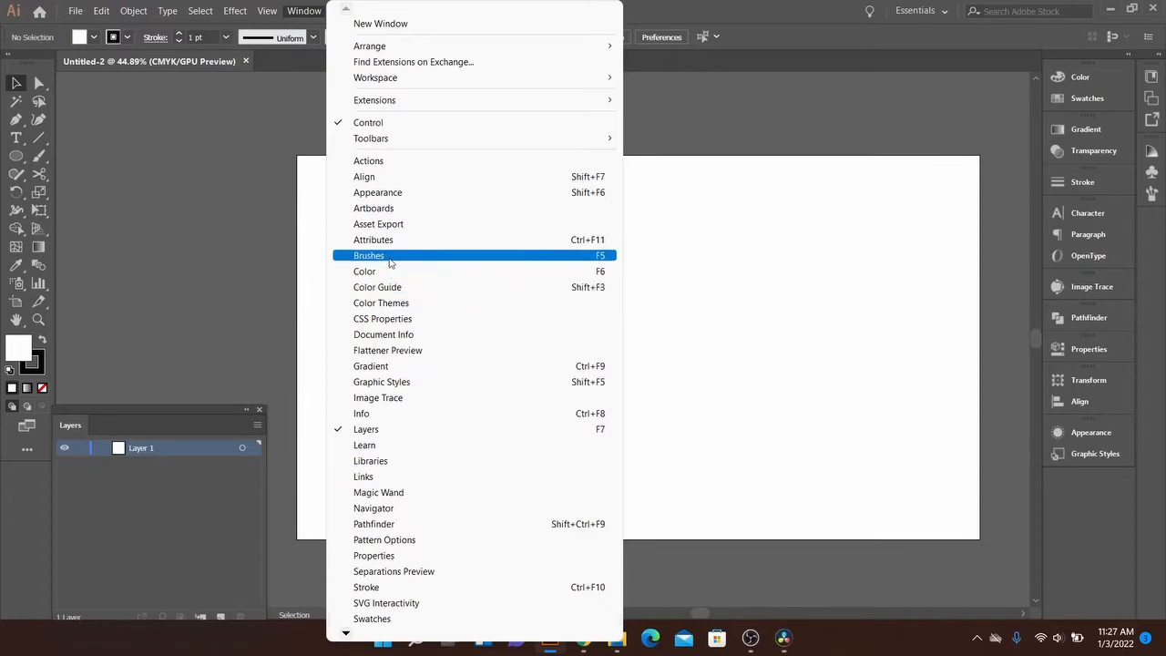
left_click(368, 255)
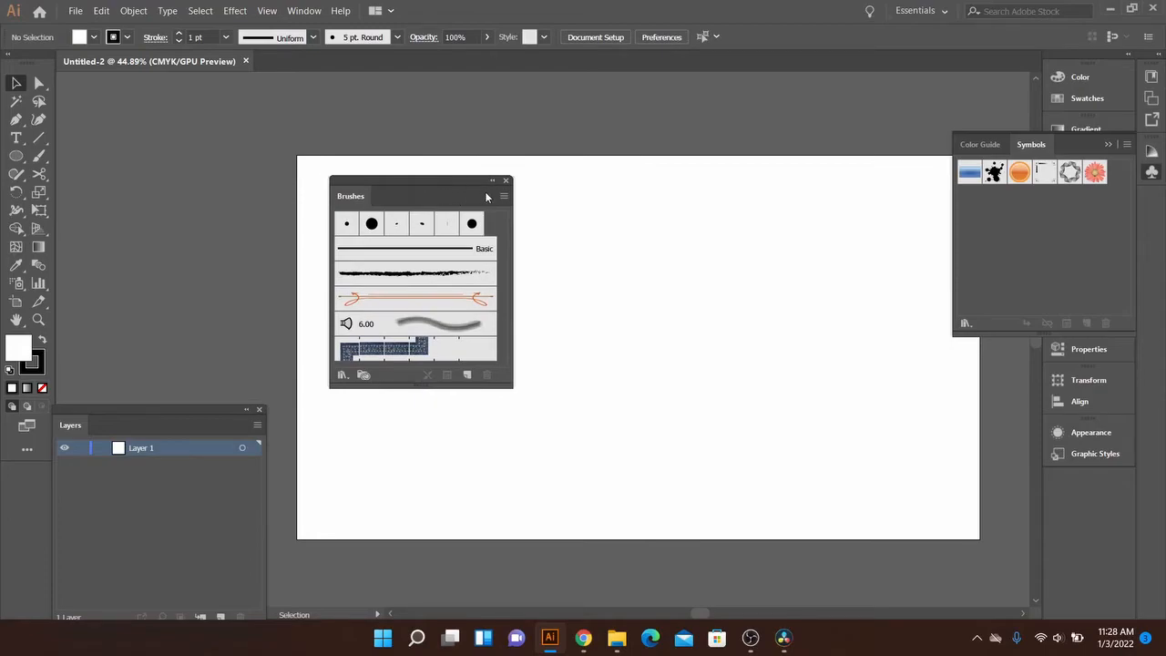
left_click_drag(350, 197, 740, 171)
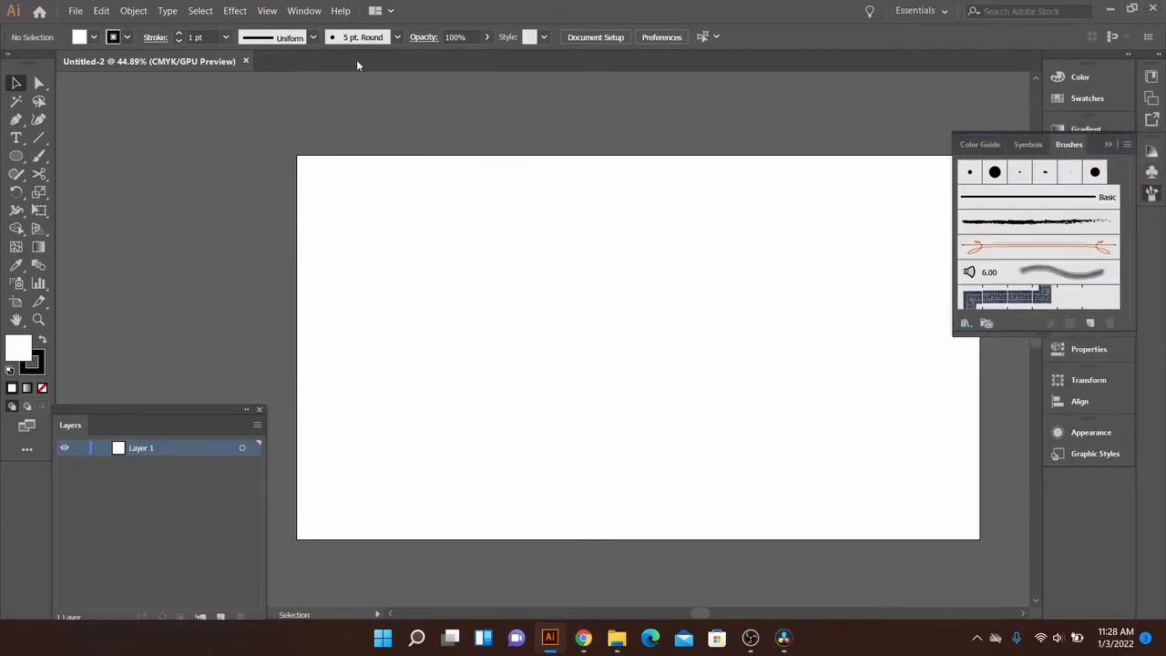
Step: Show the Swatches panel from the Window menu so it opens beside Color
left_click(304, 11)
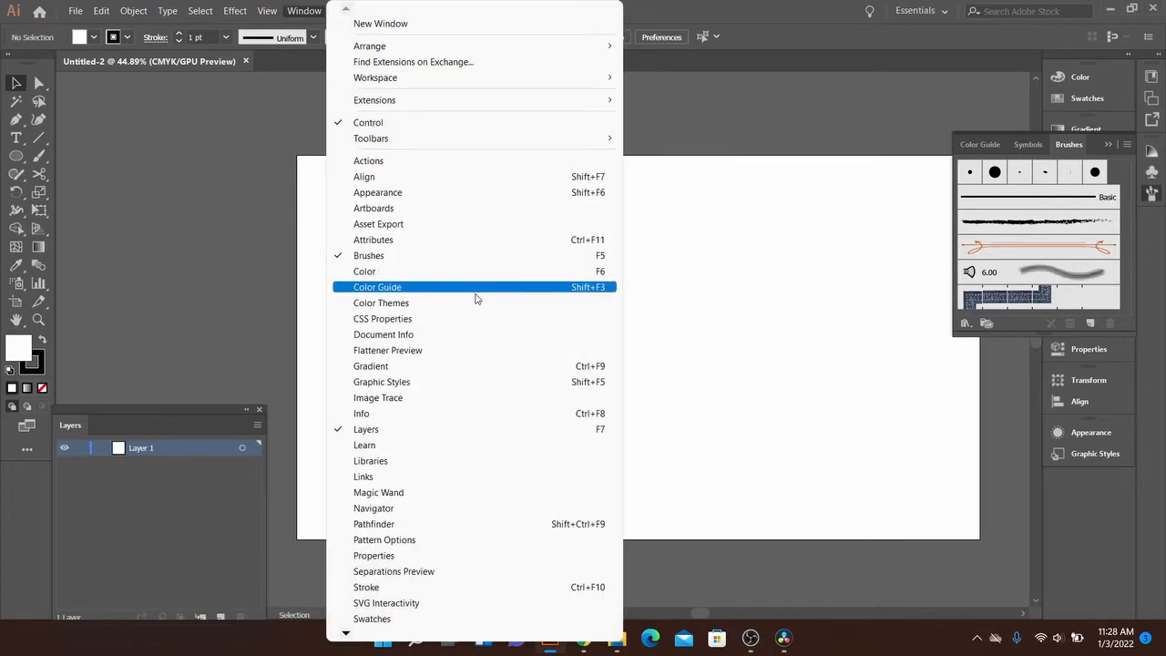
mouse_move(372, 138)
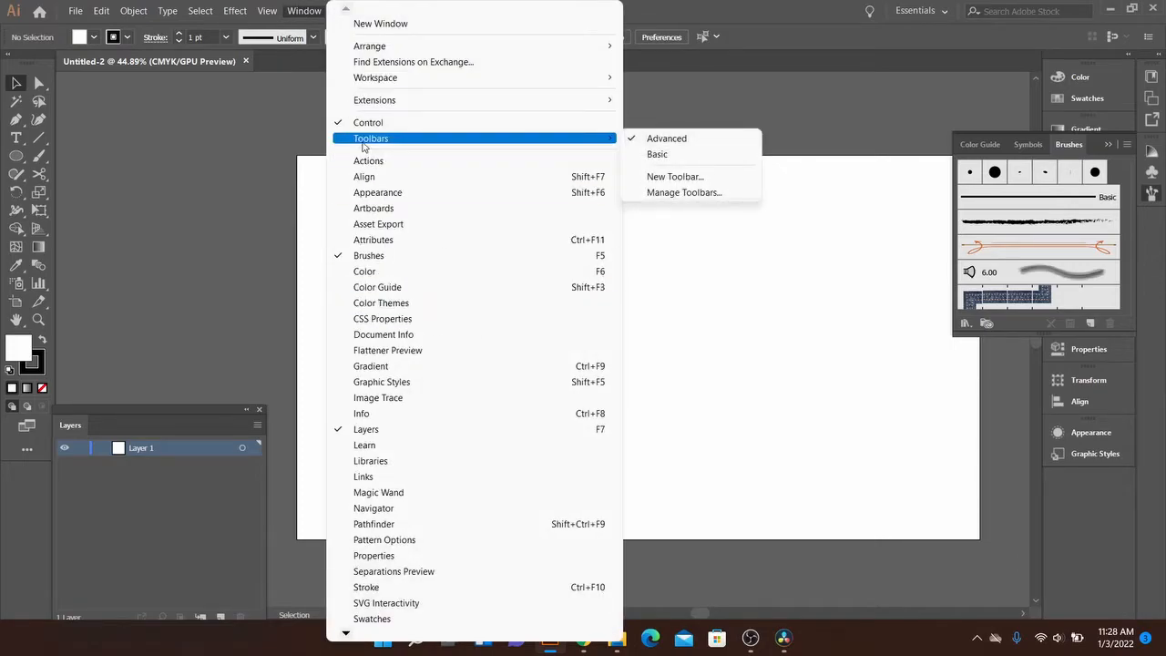
mouse_move(388, 350)
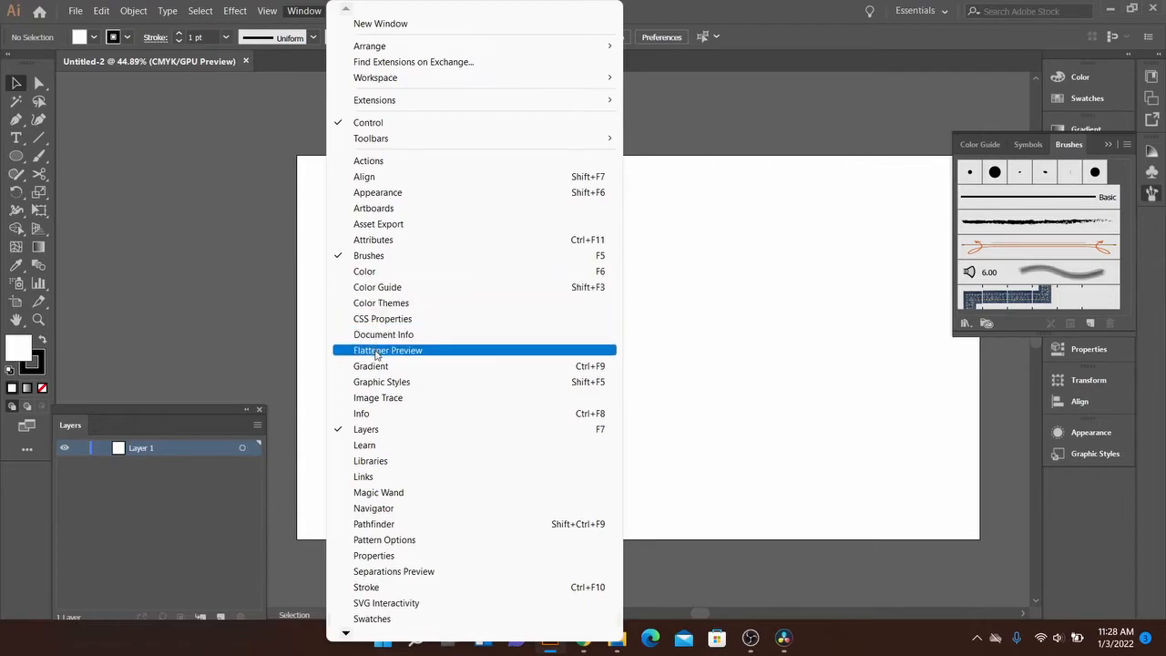
mouse_move(397, 430)
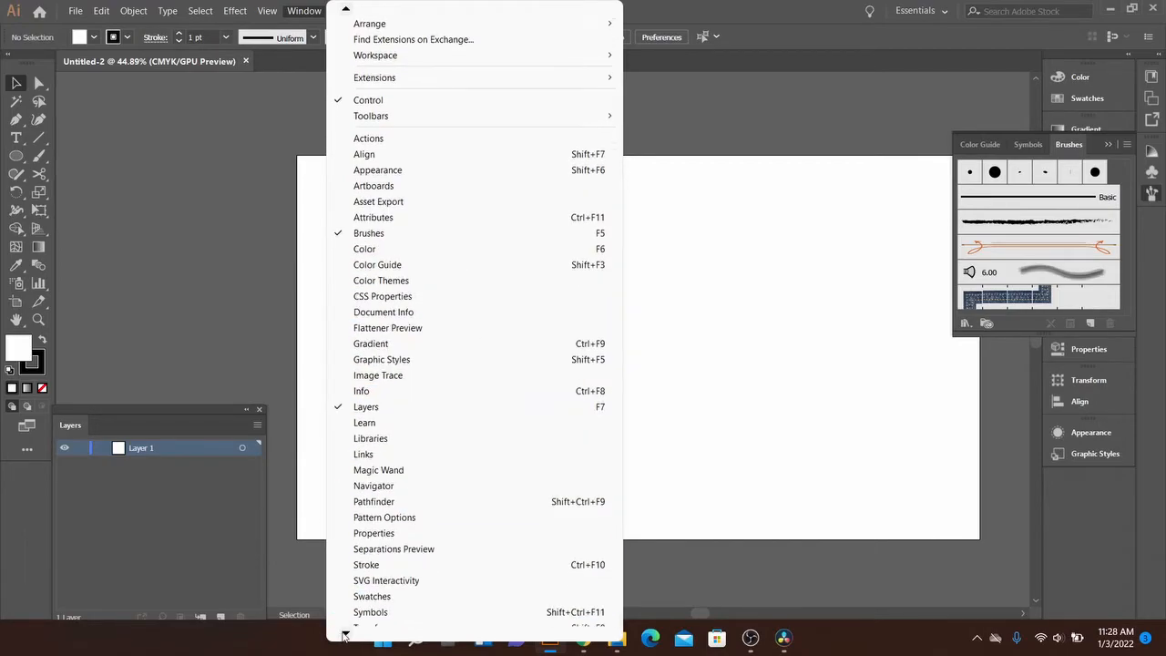
scroll("down", 3)
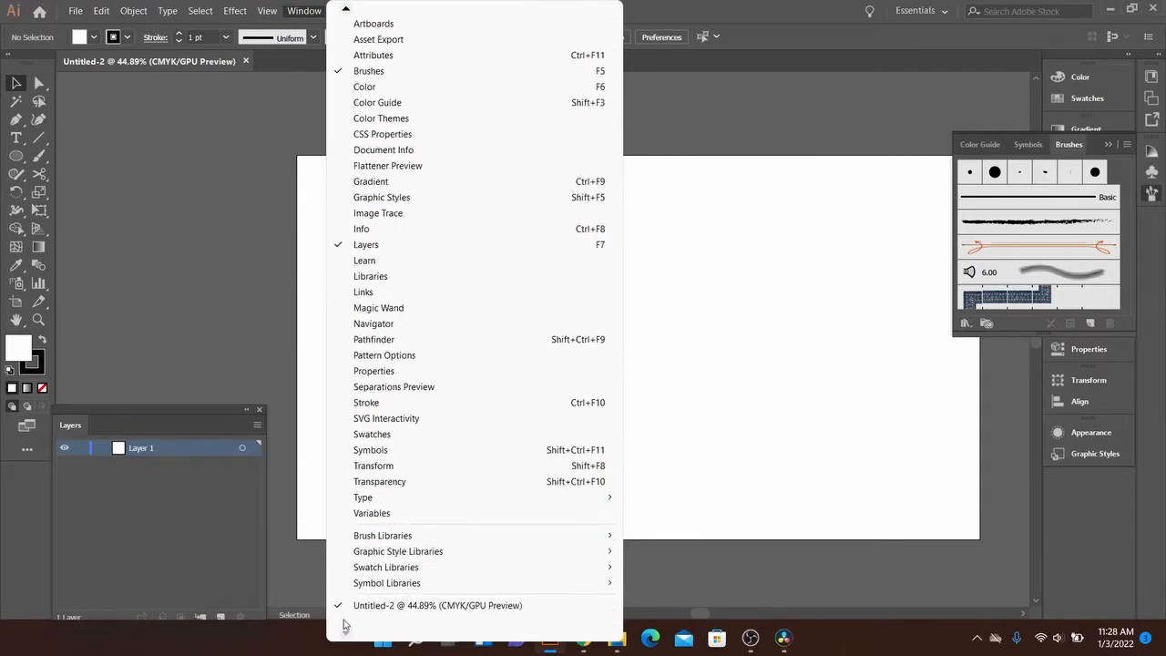
mouse_move(371, 434)
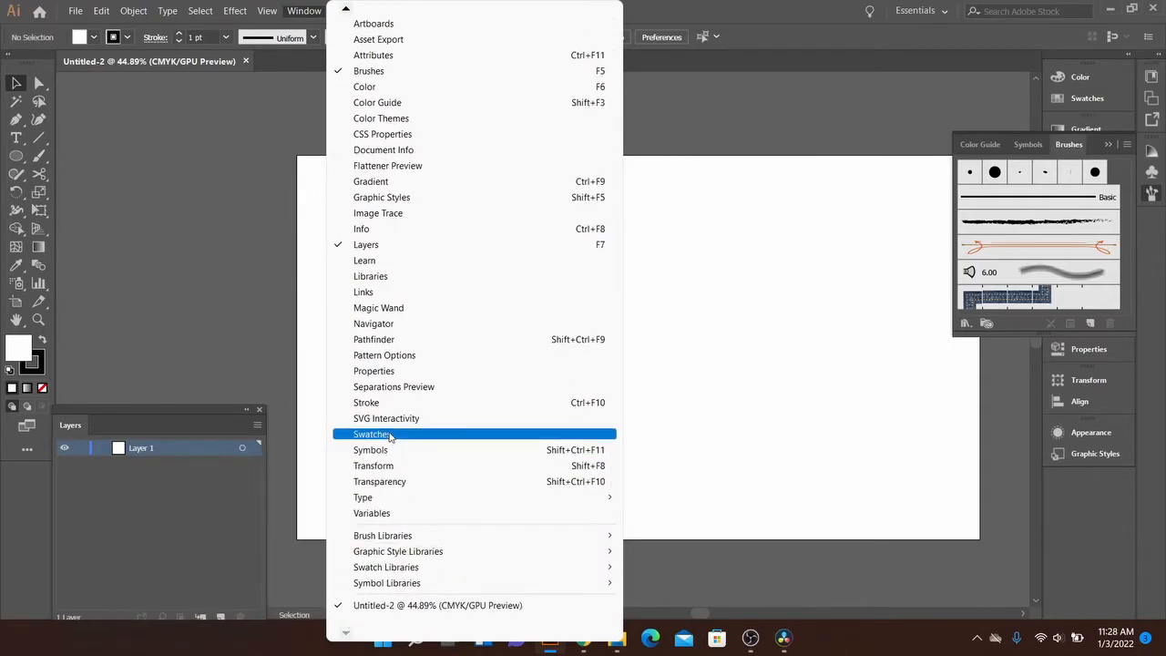
left_click(372, 433)
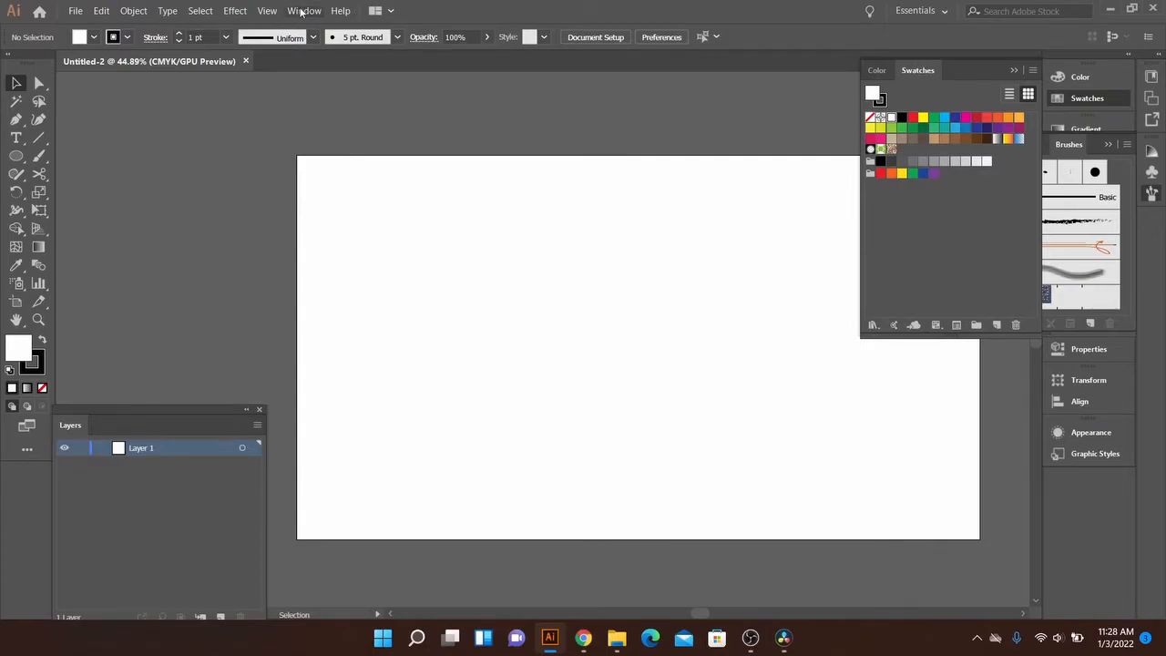
Step: Show the Gradient panel, floating grouped with Swatches over the artboard
left_click(305, 11)
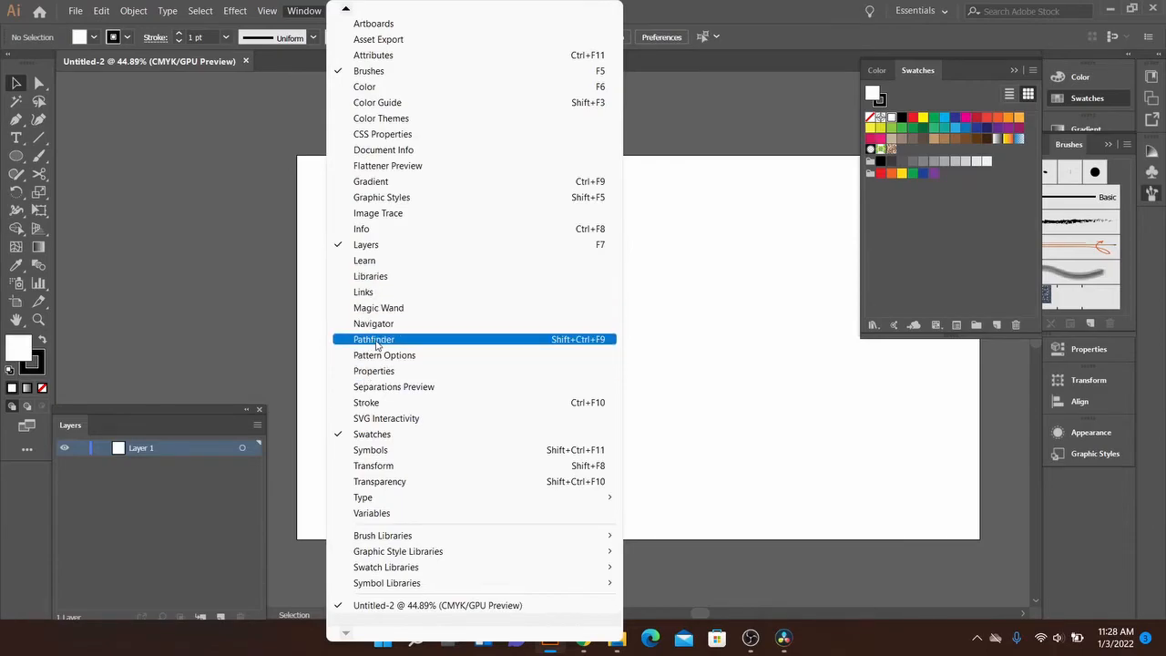
left_click(373, 339)
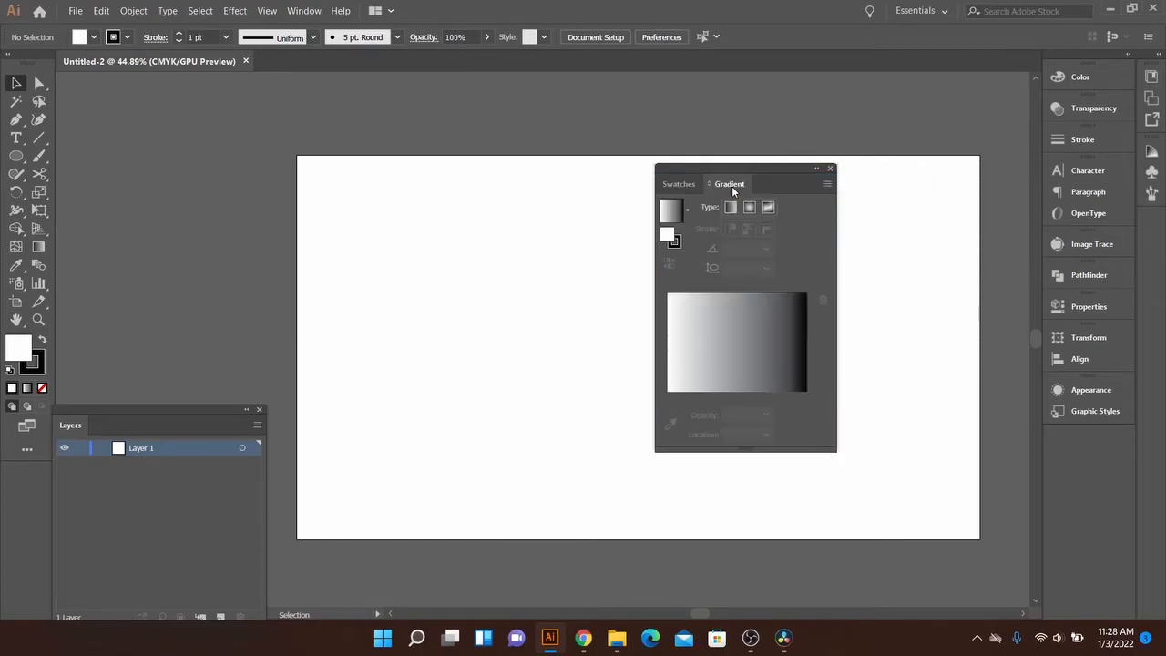
left_click(678, 182)
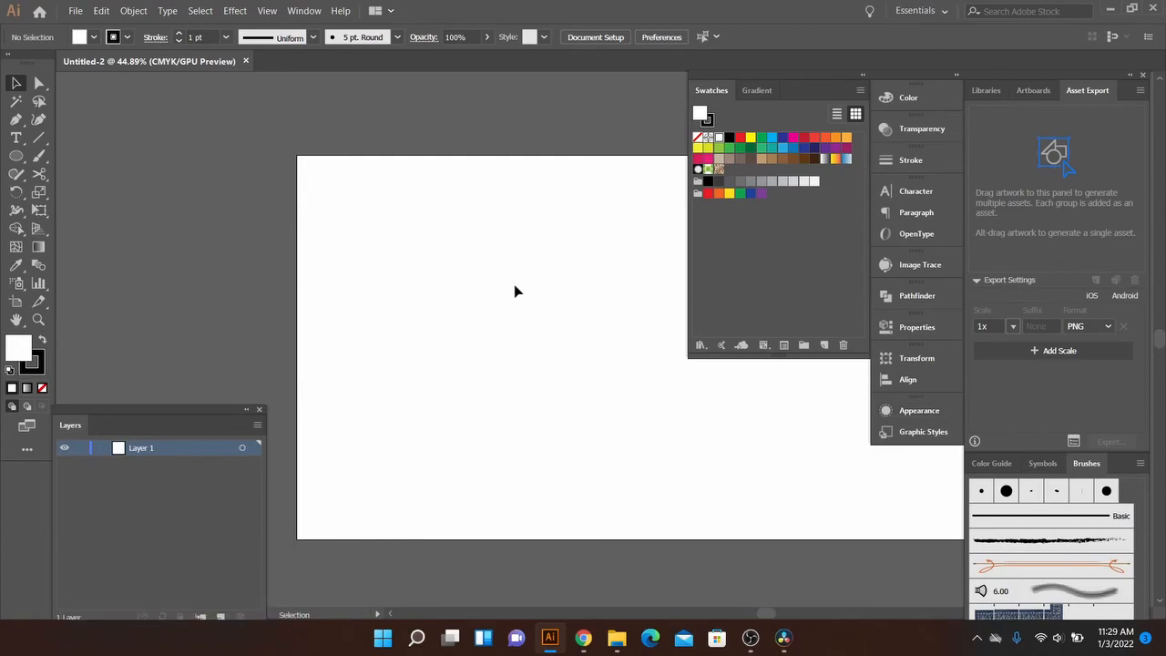
mouse_move(634, 492)
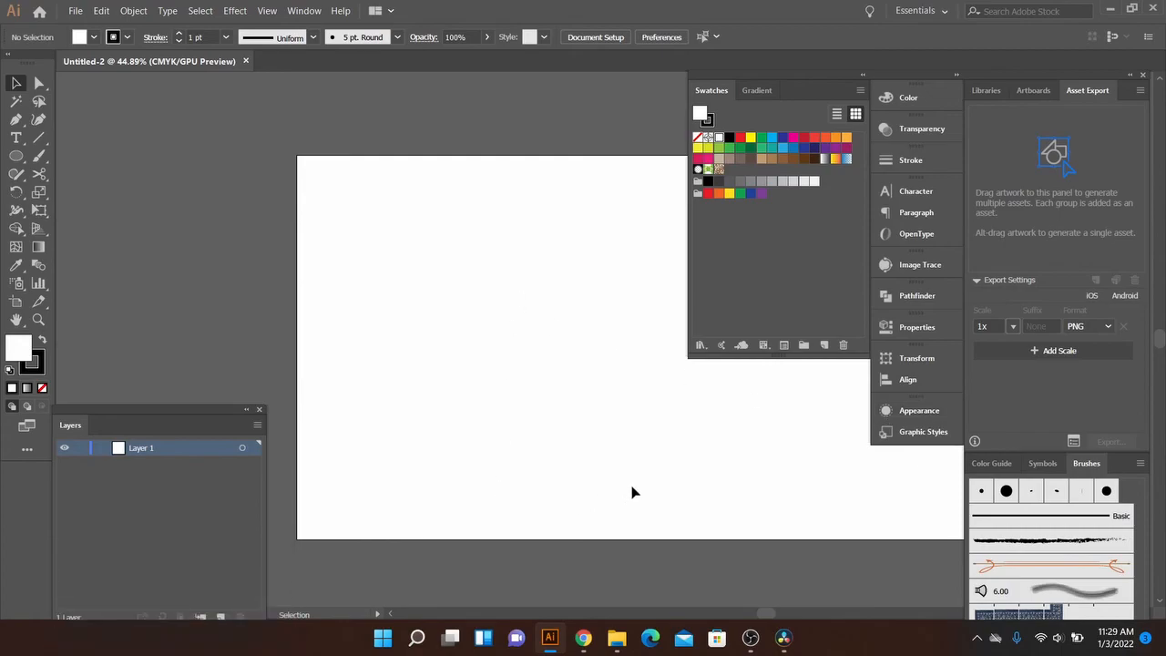
mouse_move(738, 397)
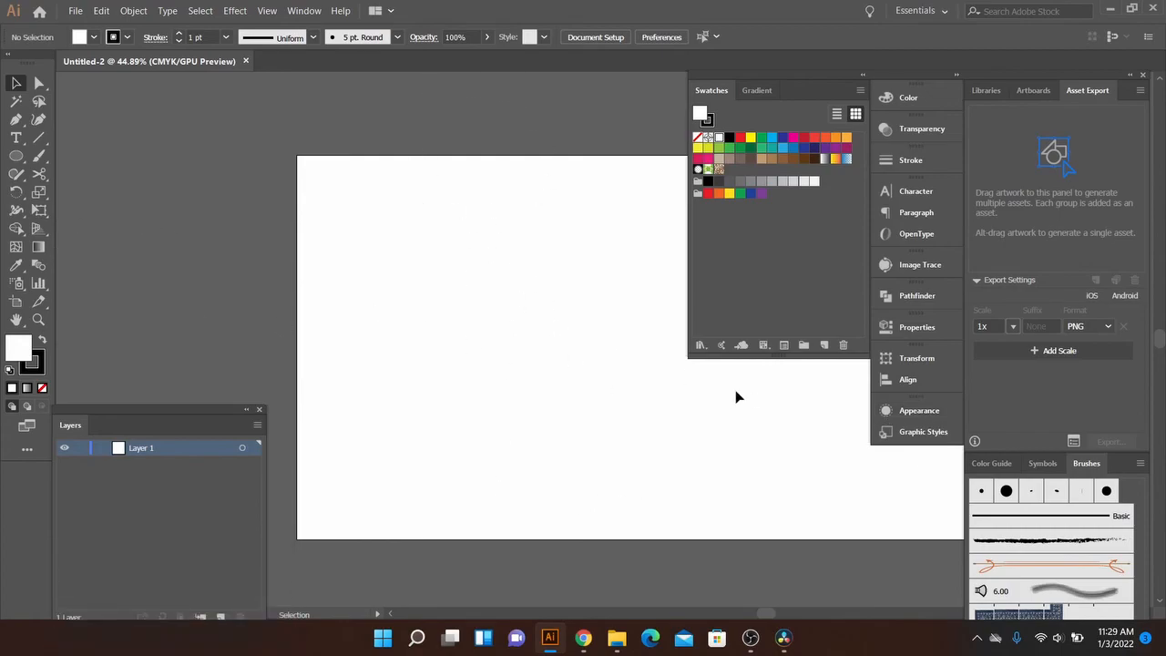